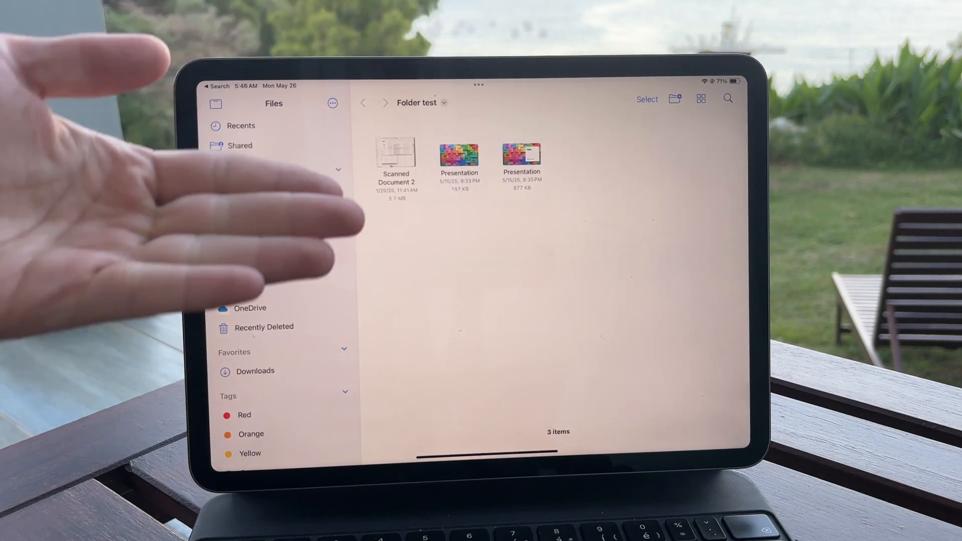
Step: Leave the Files folder view and reach Settings' Pointer Control colour options with Blue chosen
click(343, 170)
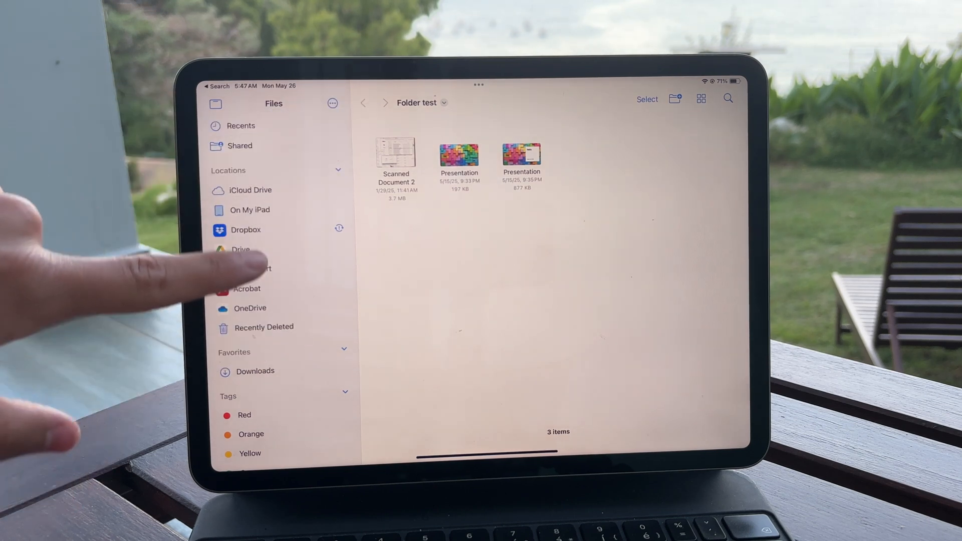
click(251, 209)
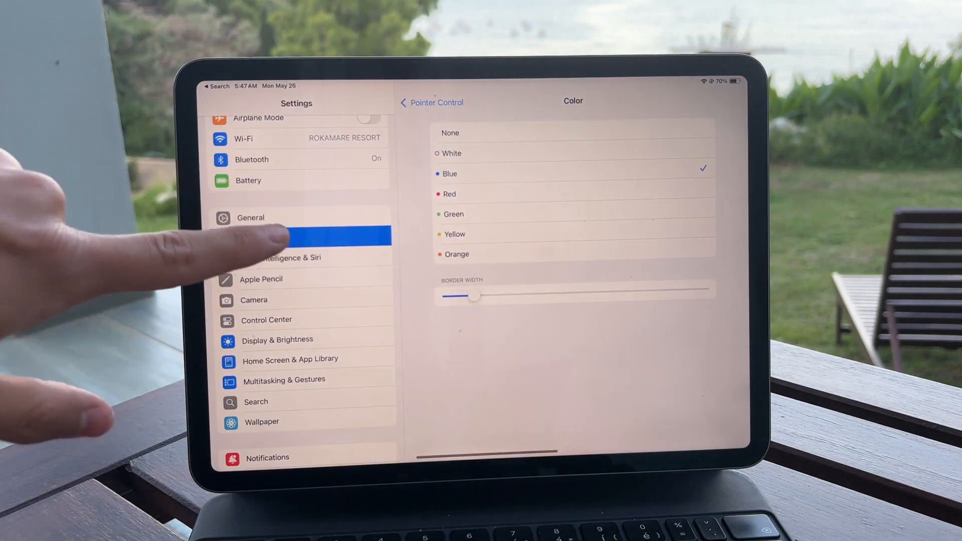
Step: Show General > Multitasking & Gestures with Split View & Slide Over selected
click(252, 218)
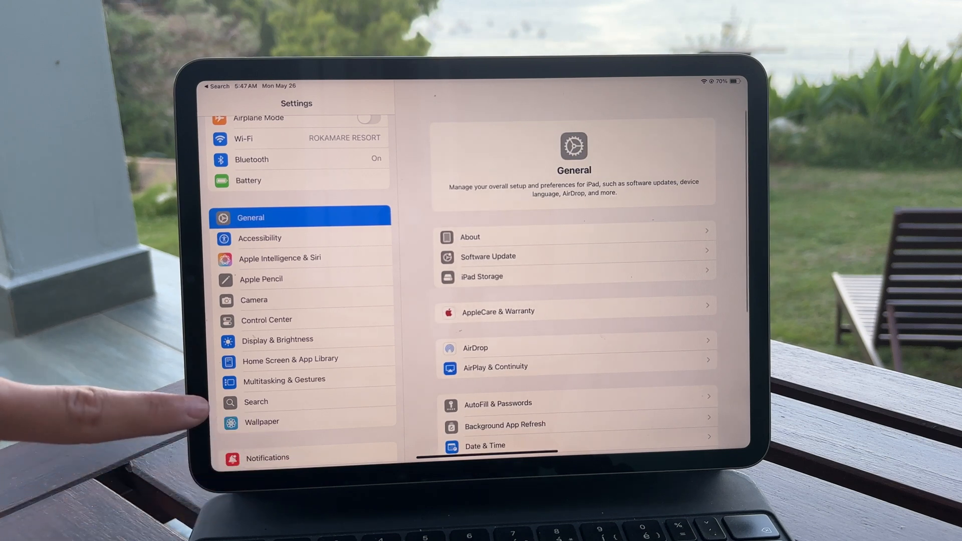
click(283, 379)
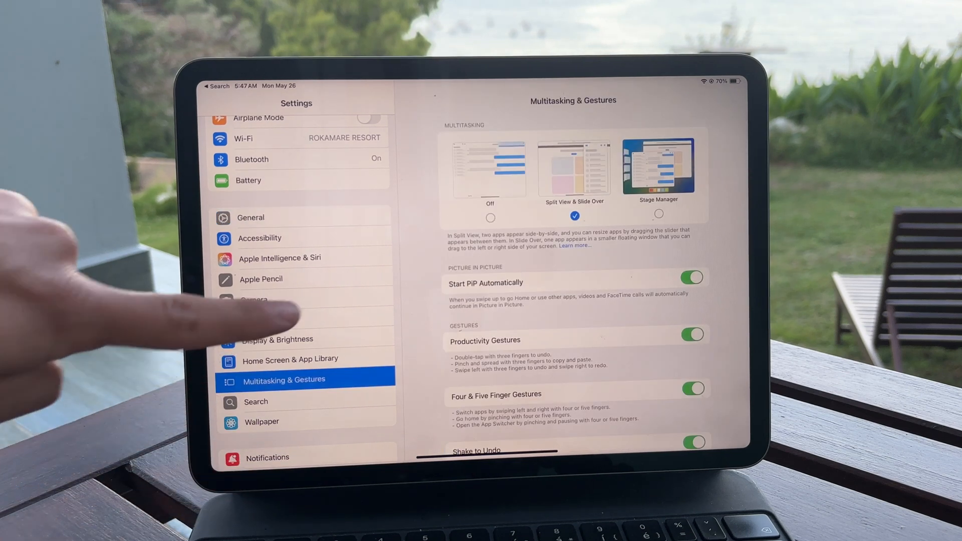